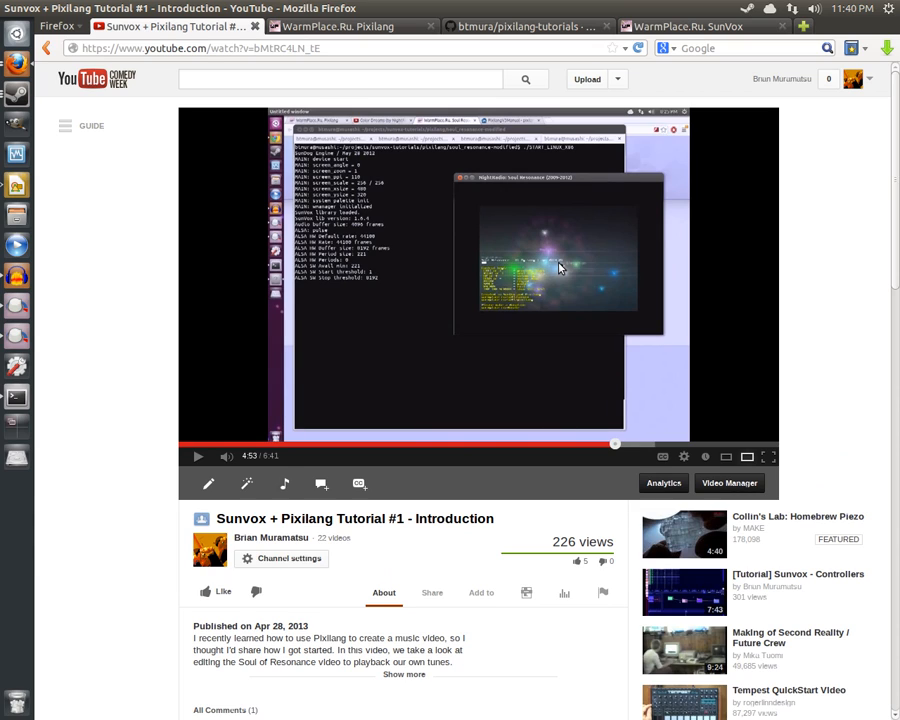
mouse_move(832, 376)
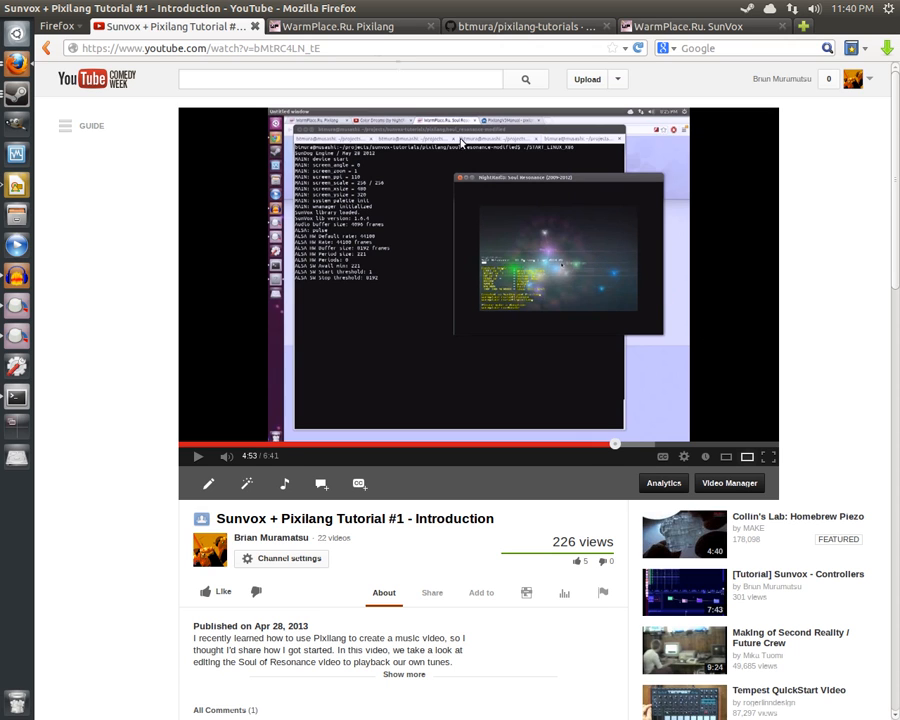
- Show the WarmPlace.ru Pixilang page and browse its download and feature sections
left_click(340, 26)
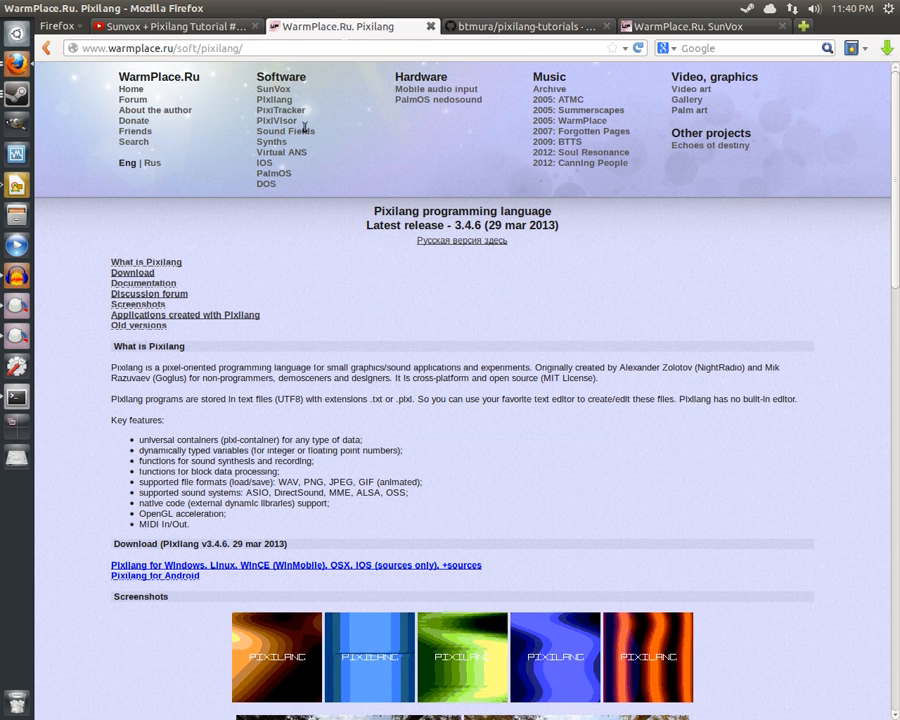
scroll("down", 3)
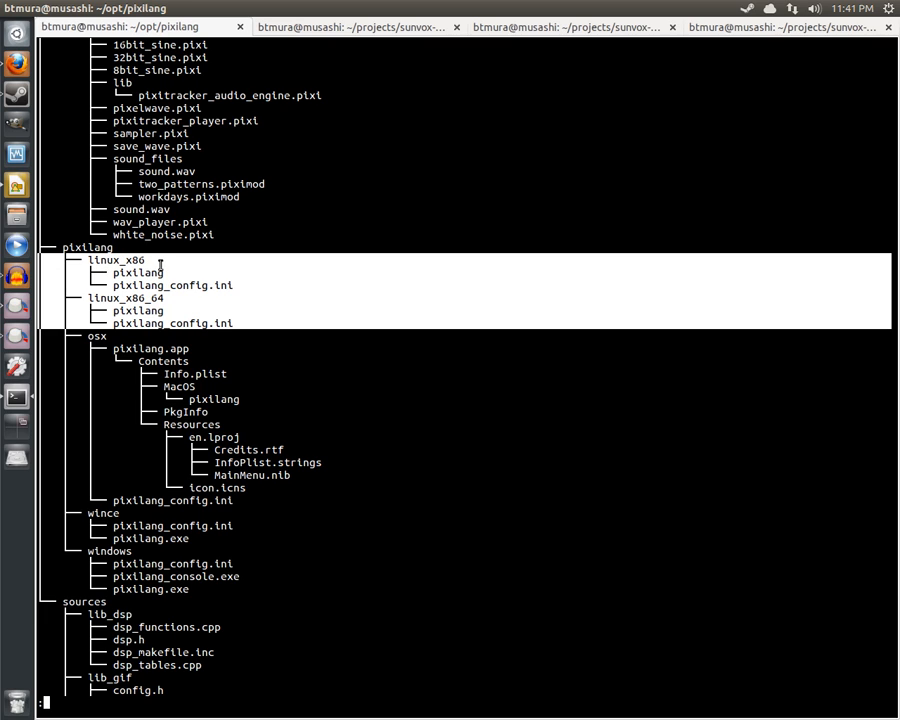
mouse_move(220, 592)
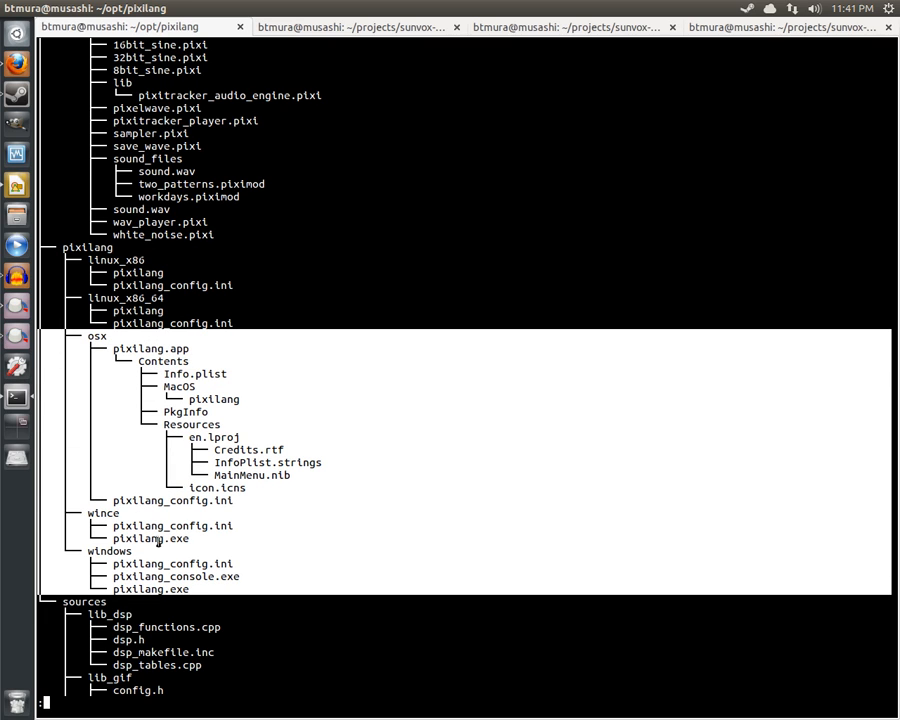
mouse_move(84, 356)
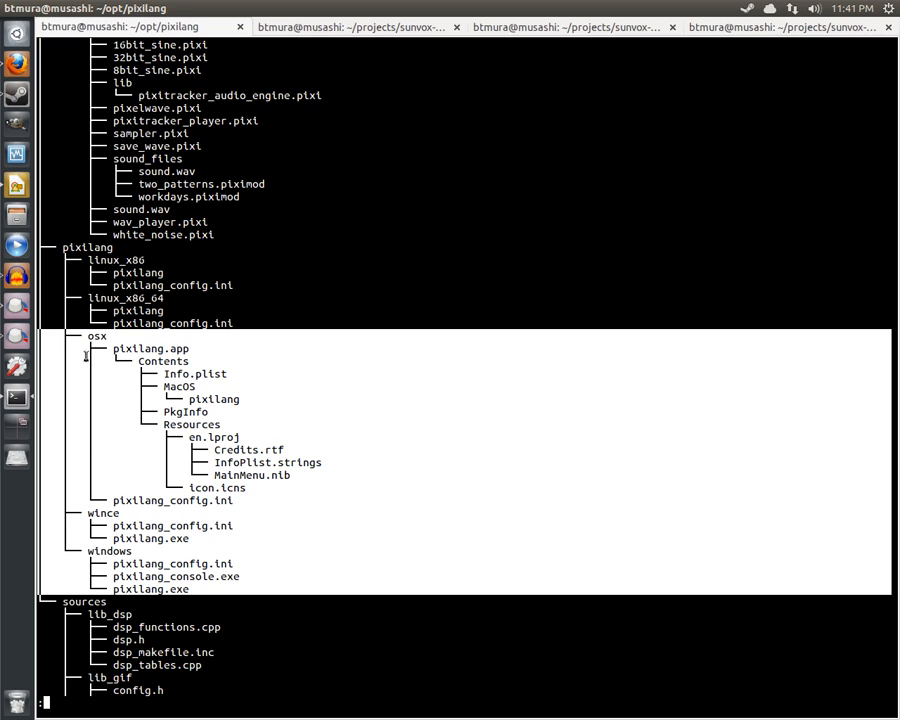
mouse_move(250, 528)
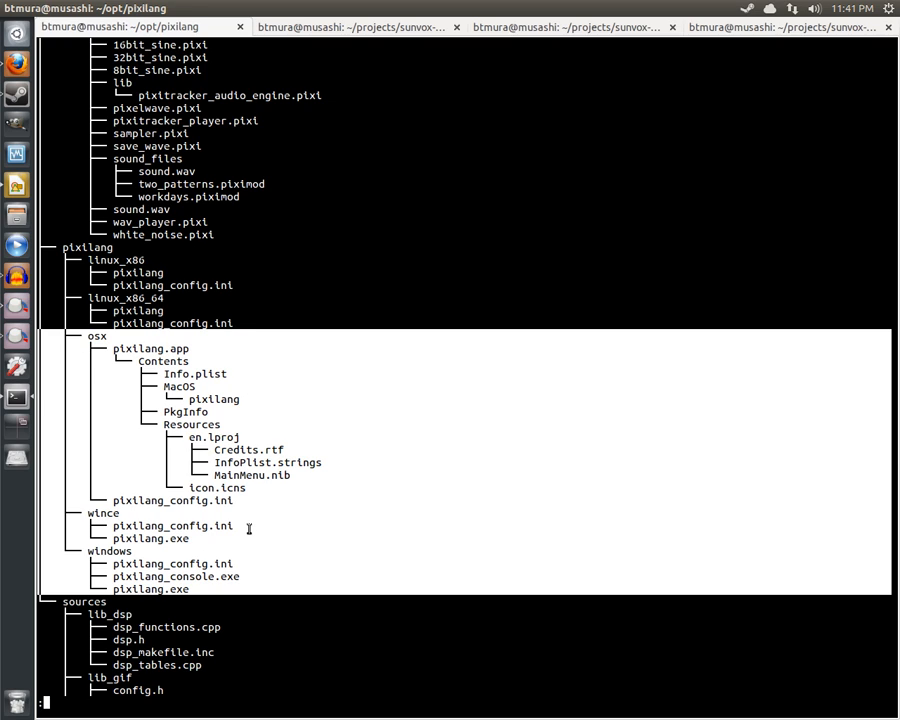
mouse_move(248, 380)
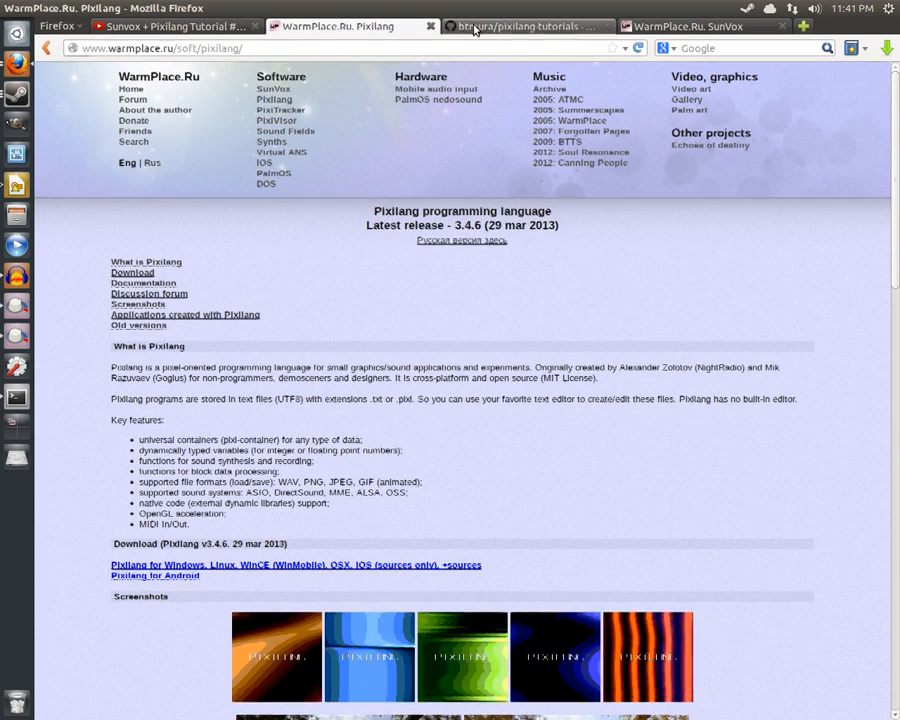
- Show the btmura/pixilang-tutorials GitHub repository with its folders and ZIP download
left_click(516, 26)
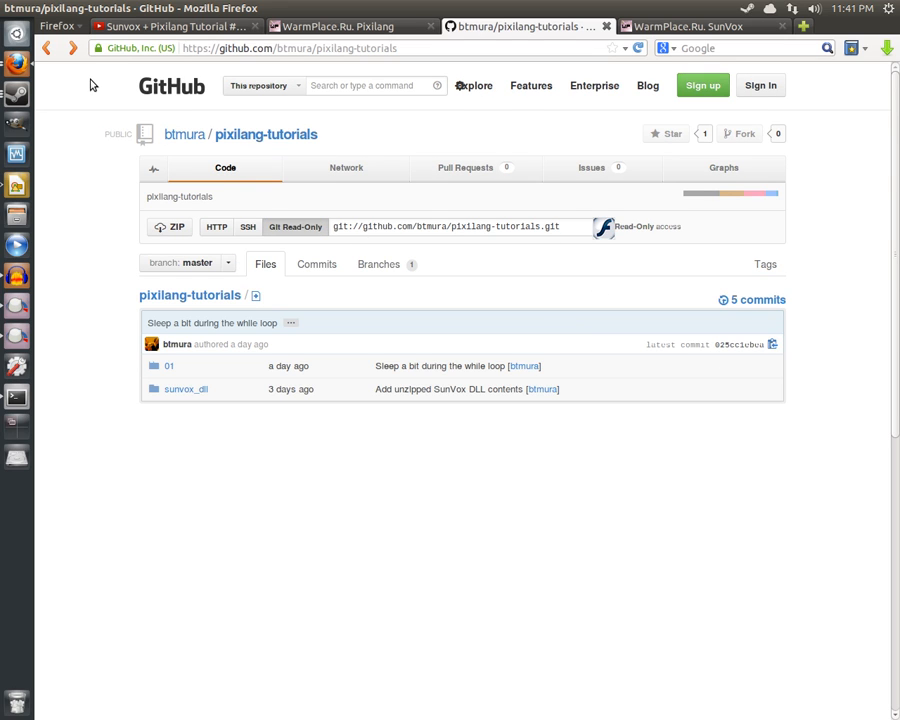
mouse_move(218, 272)
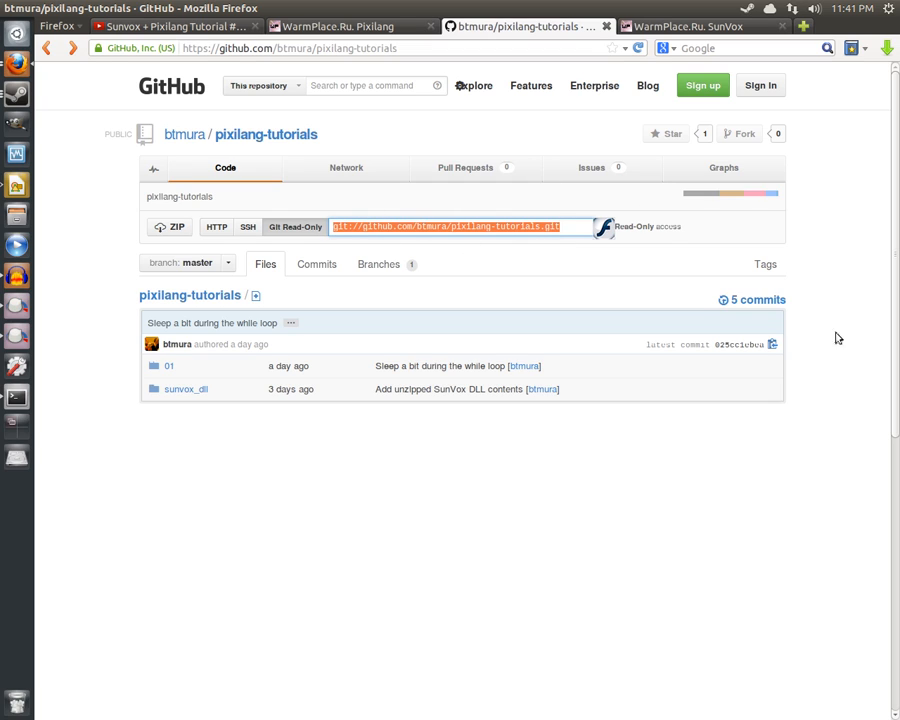
mouse_move(836, 400)
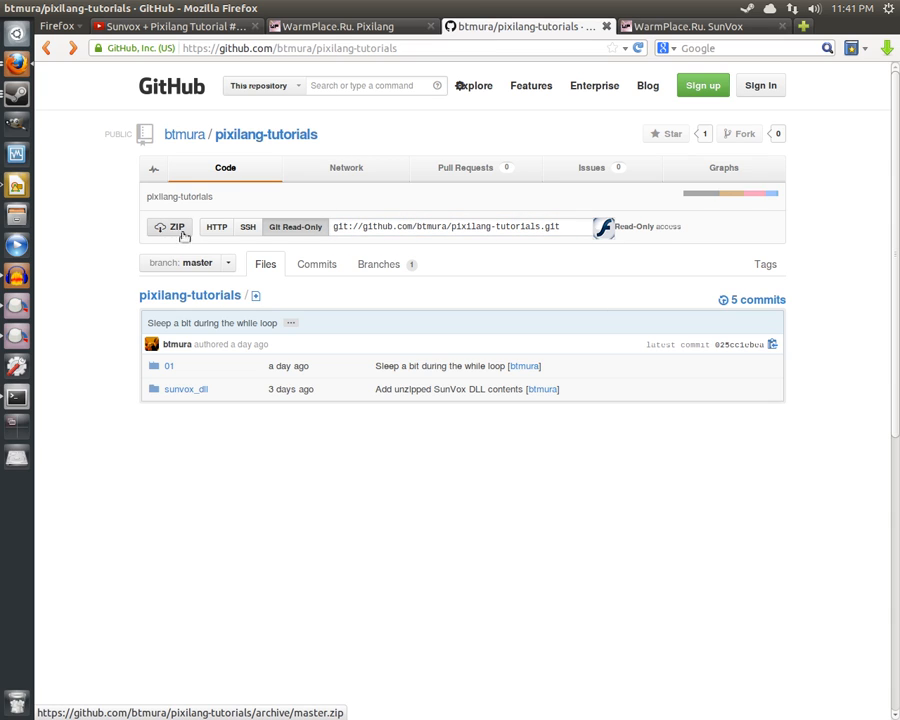
mouse_move(160, 232)
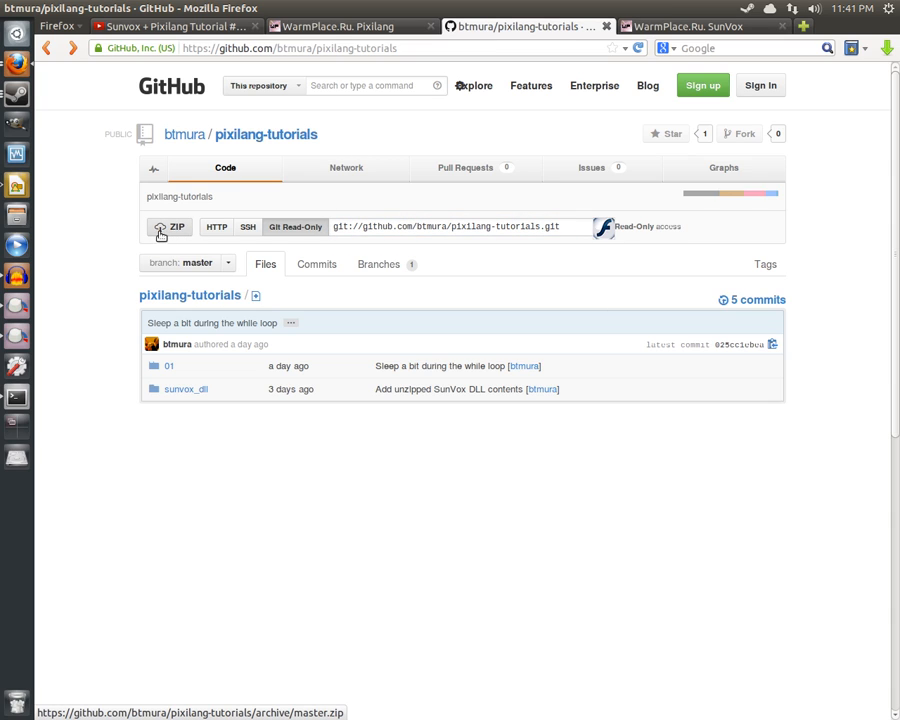
mouse_move(176, 228)
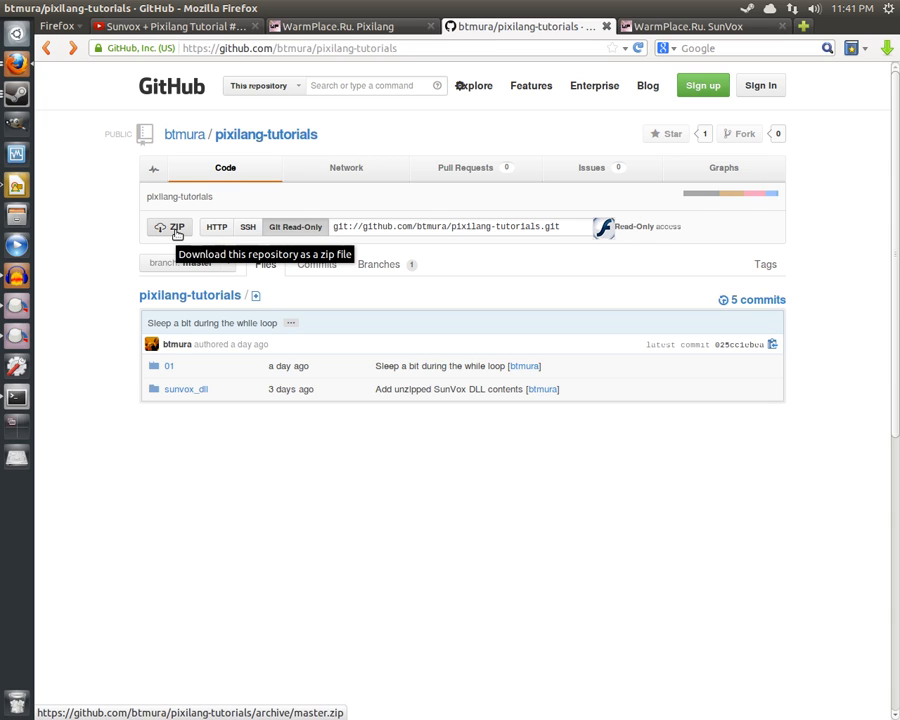
mouse_move(656, 450)
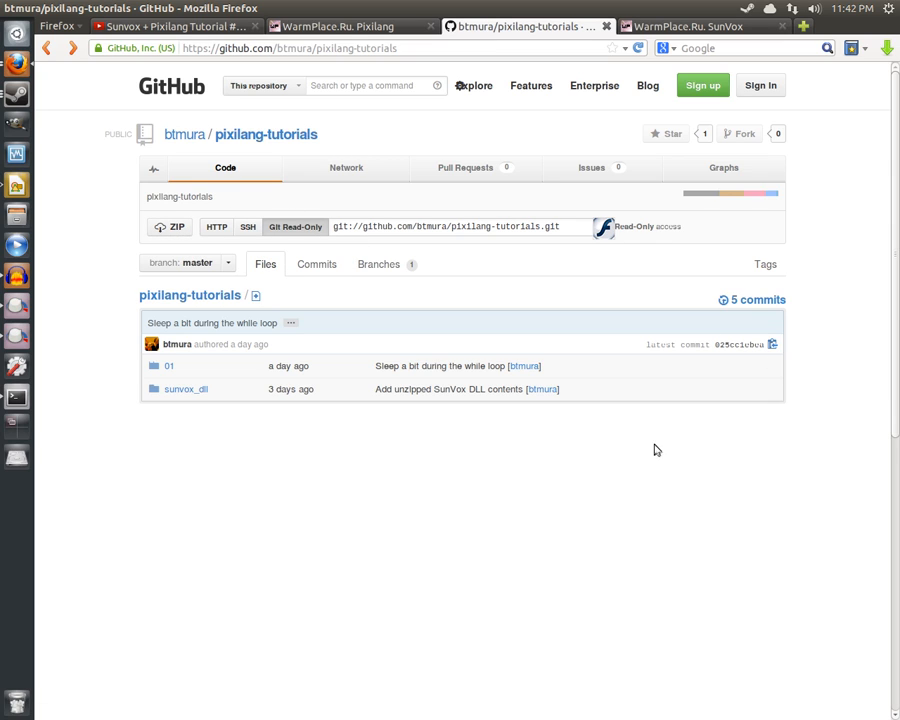
mouse_move(156, 468)
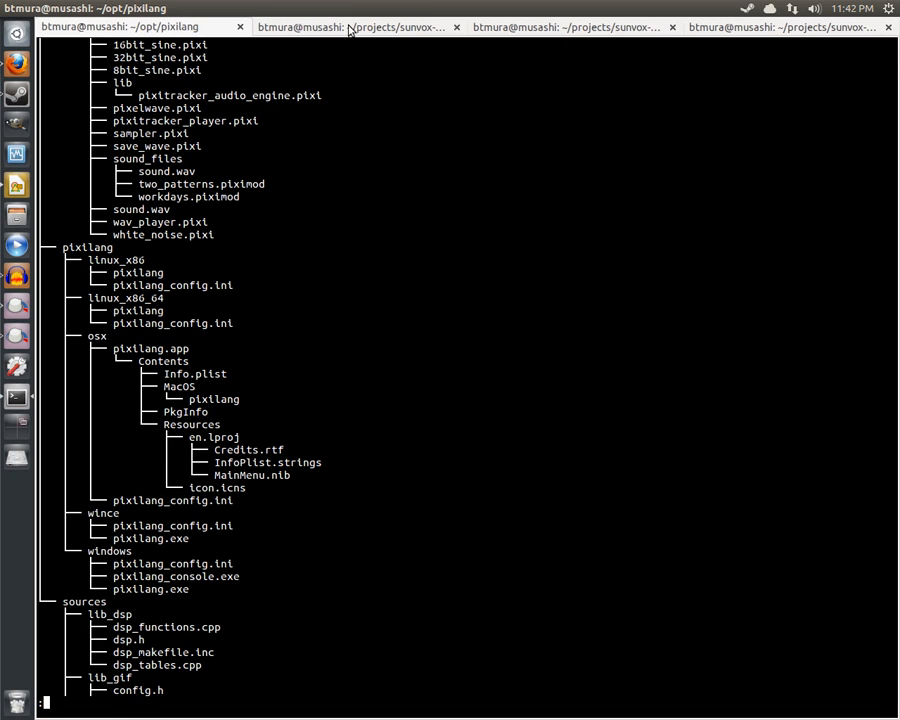
- Show the WarmPlace.ru SunVox page from the top with its v1.7.3c download links
left_click(350, 28)
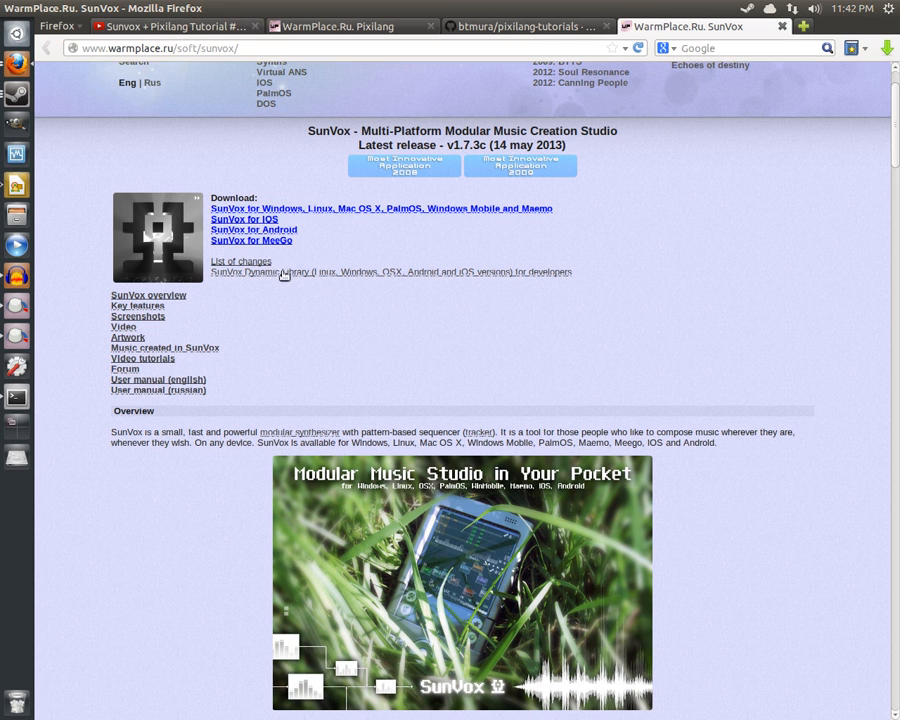
mouse_move(556, 284)
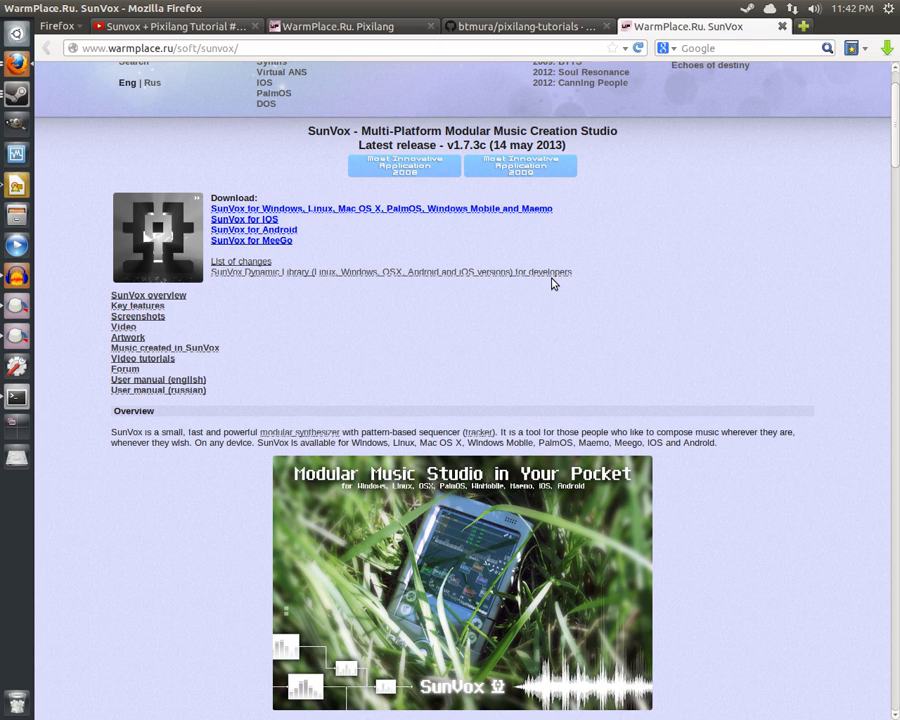
scroll("up", 3)
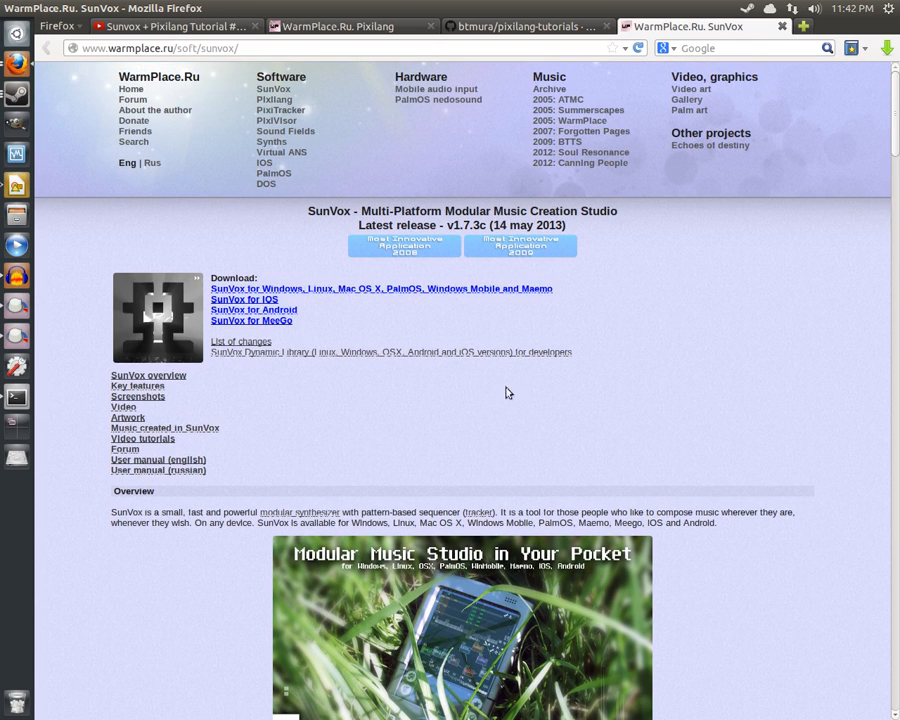
mouse_move(164, 316)
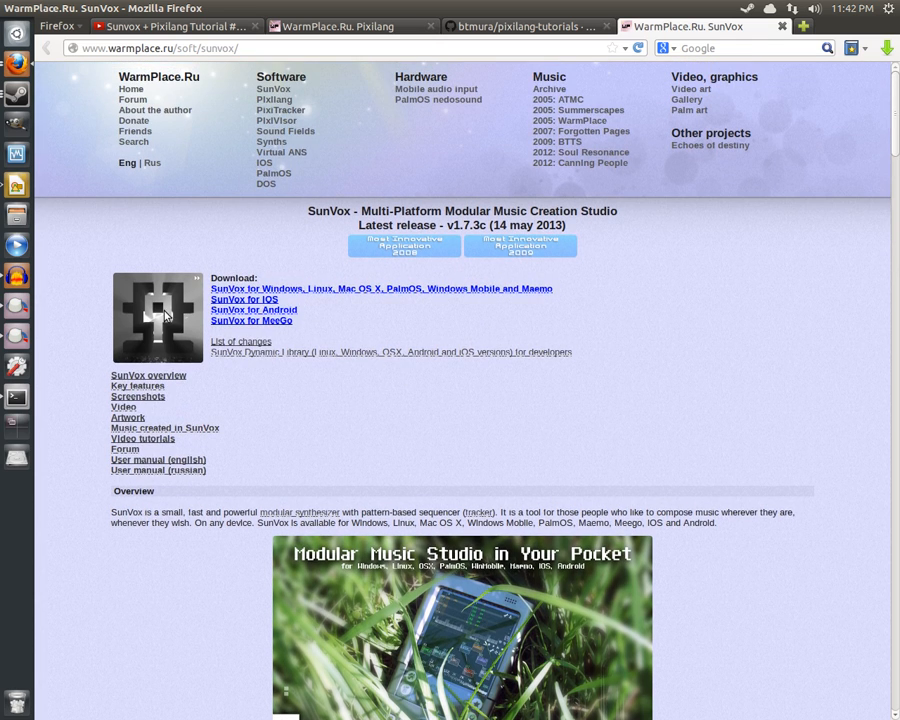
mouse_move(16, 396)
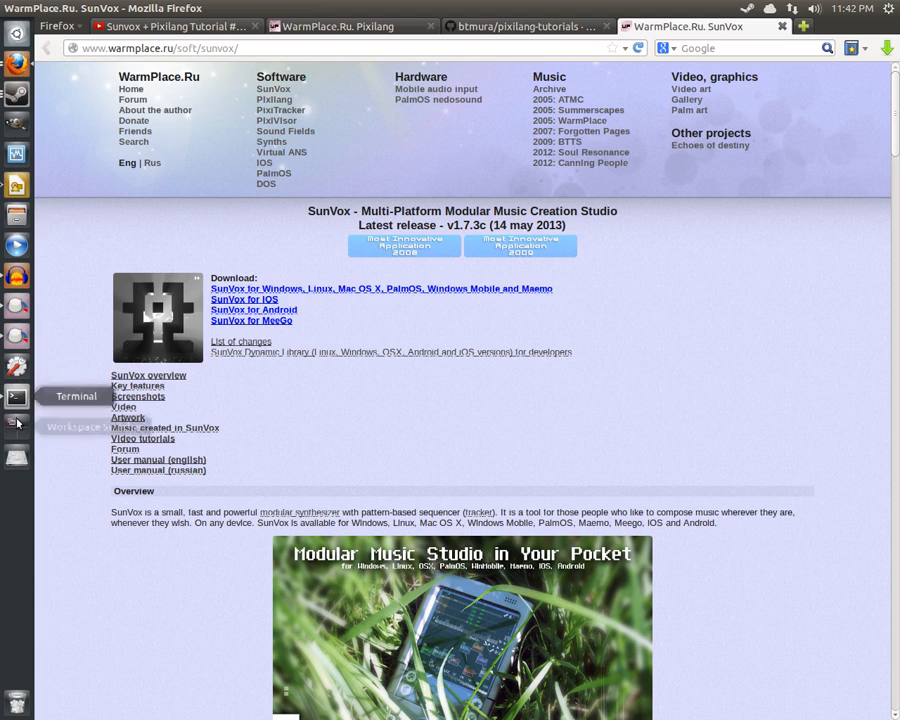
- Bring the terminal to the front to run pixilang in the tutorial's 01 folder
left_click(16, 396)
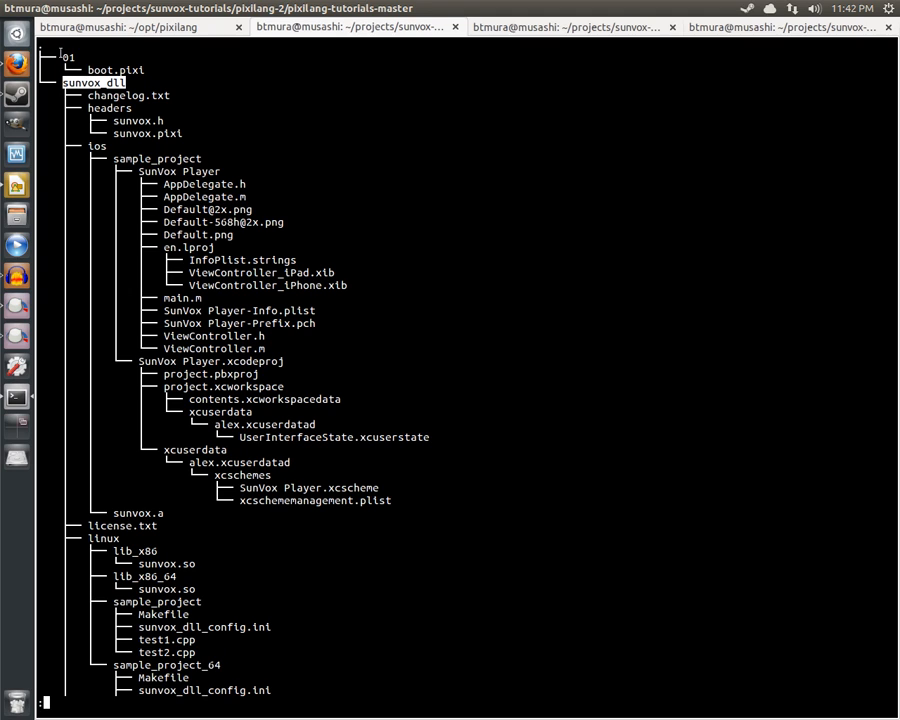
mouse_move(184, 80)
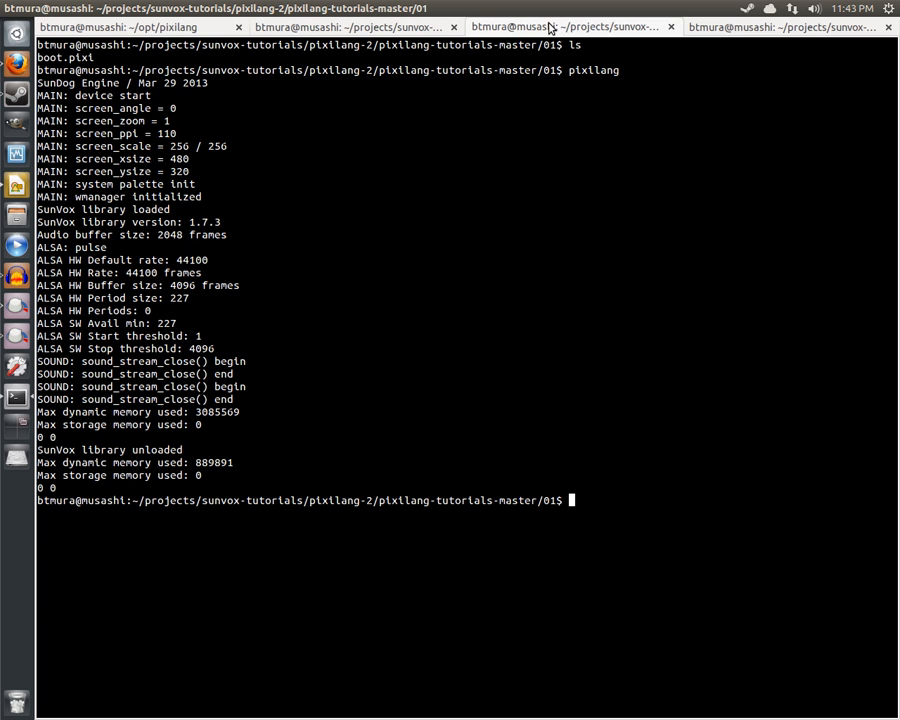
mouse_move(568, 482)
type("pixilang")
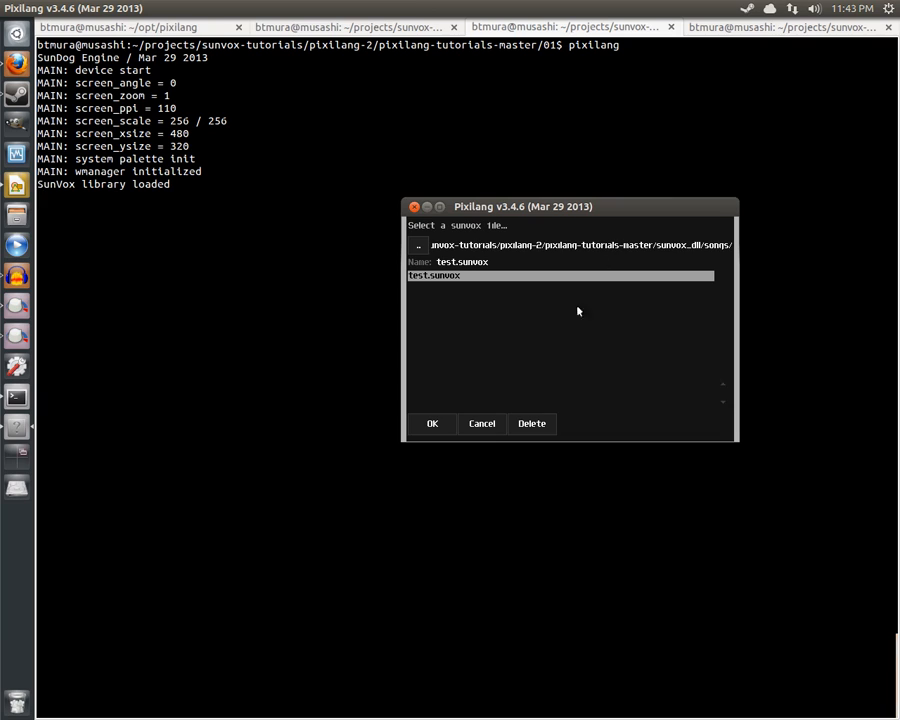
mouse_move(624, 354)
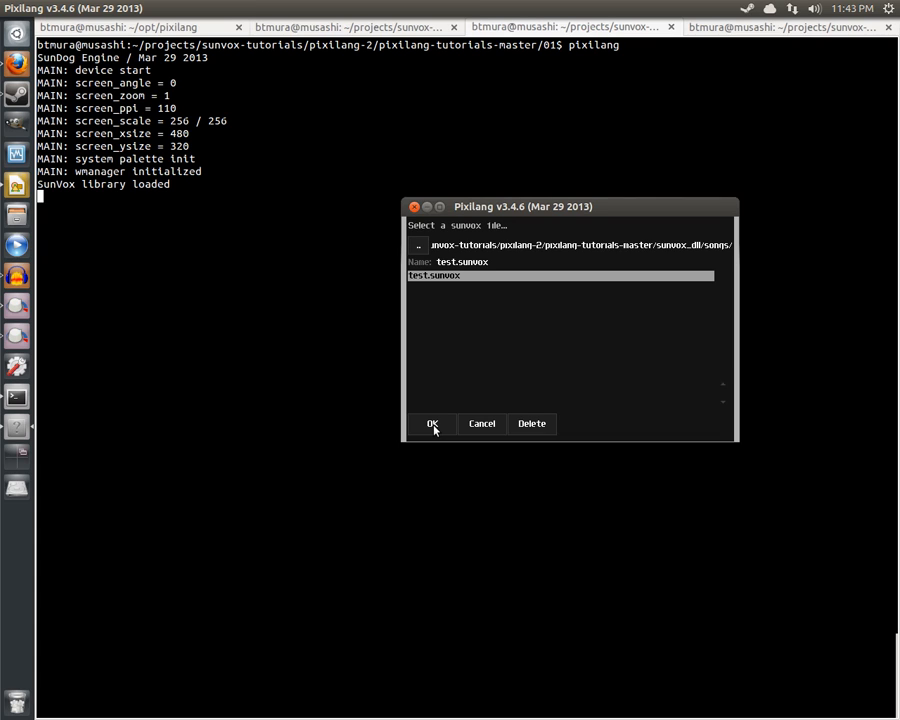
- Confirm test.sunvox so SunVox playback starts, then move and enlarge the Pixilang window
left_click(432, 424)
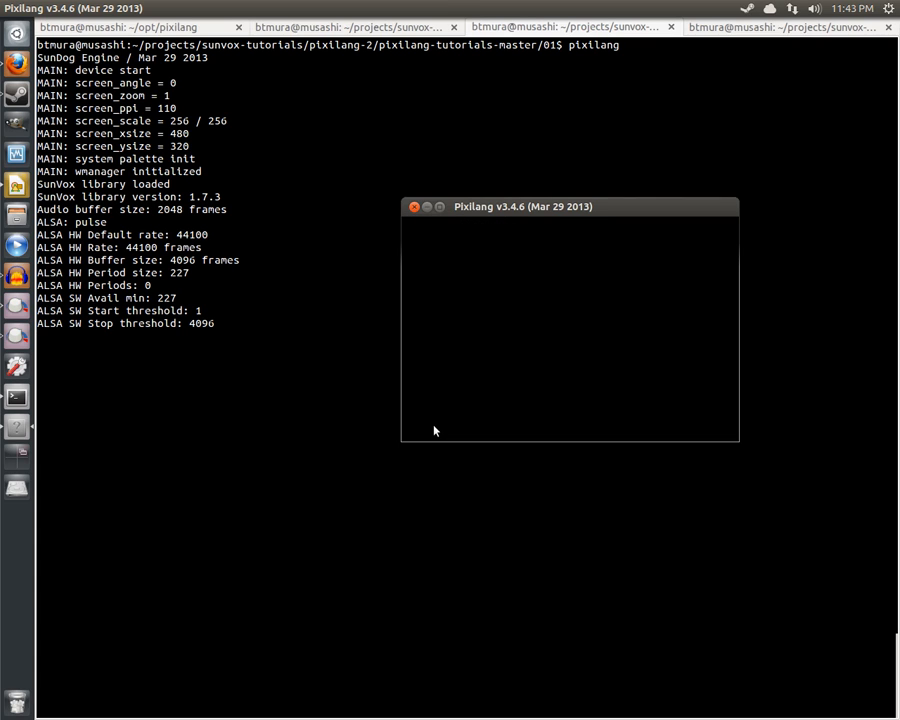
left_click_drag(570, 206, 512, 232)
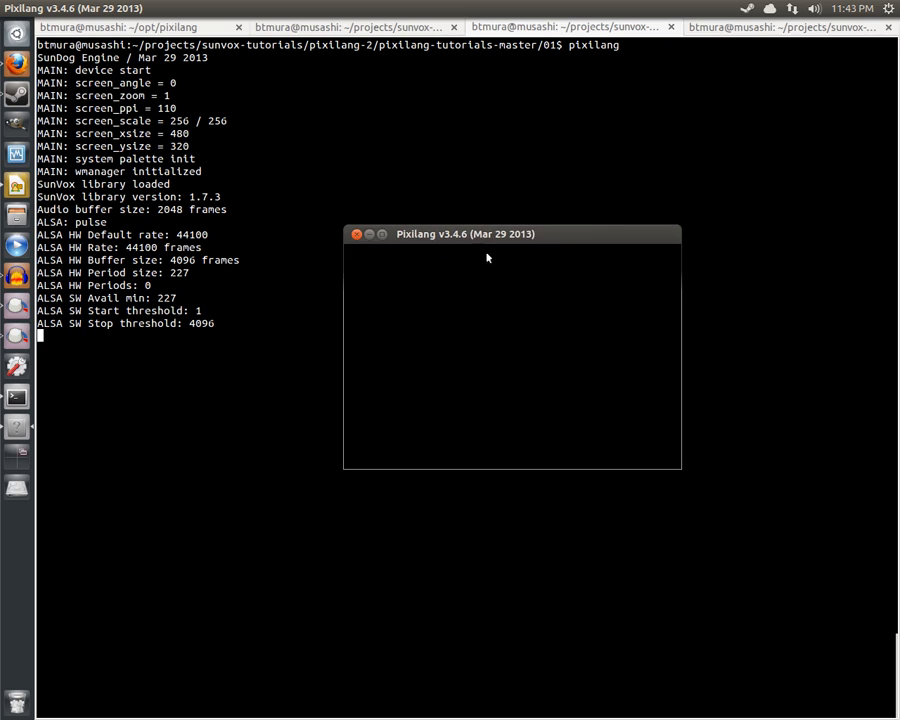
left_click_drag(680, 470, 812, 598)
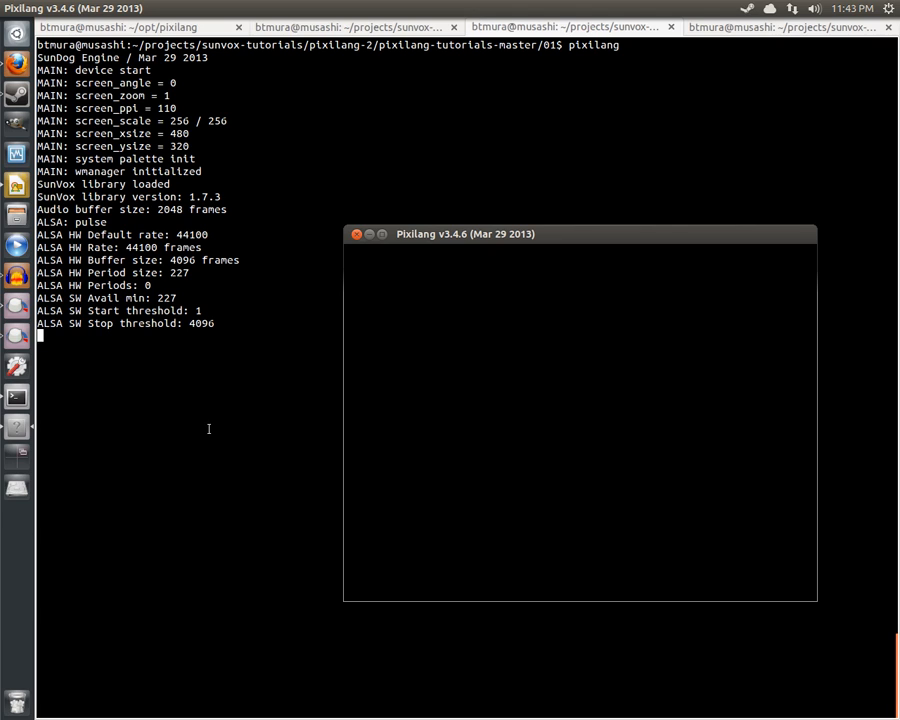
mouse_move(572, 530)
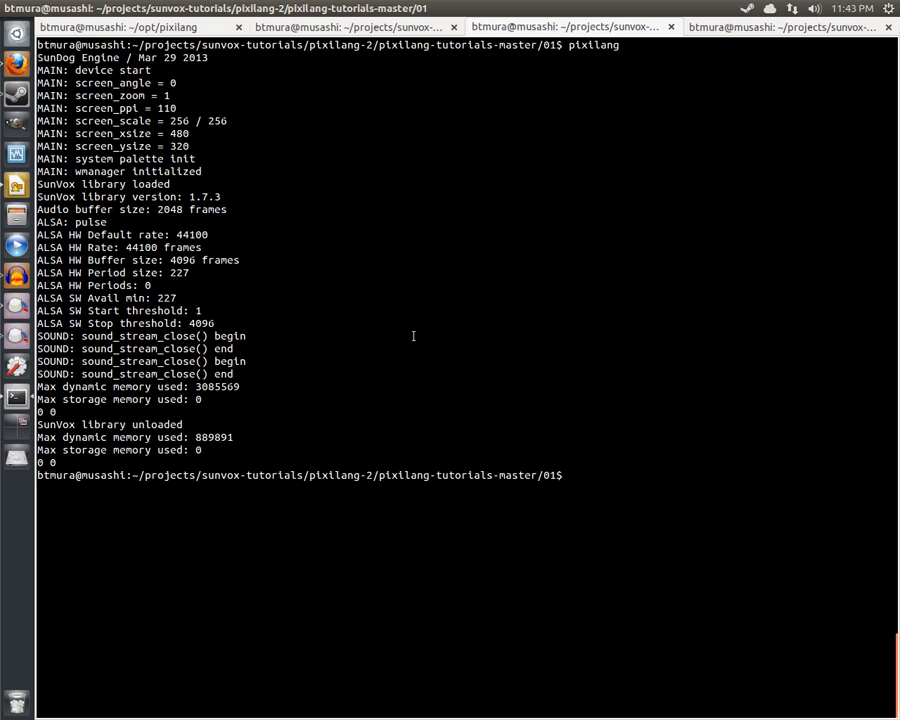
mouse_move(426, 360)
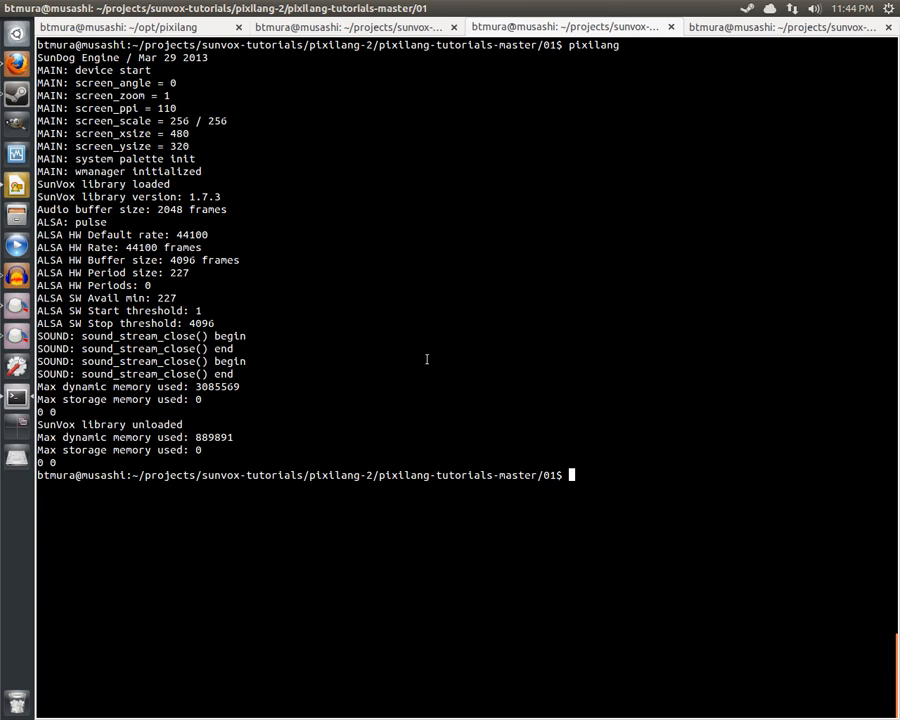
mouse_move(572, 176)
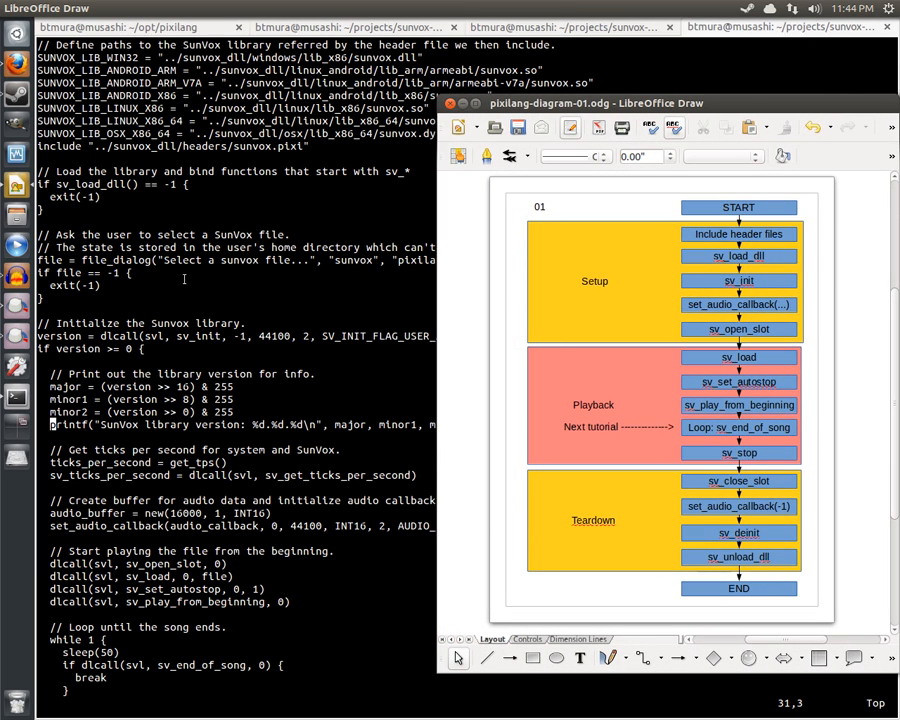
mouse_move(678, 288)
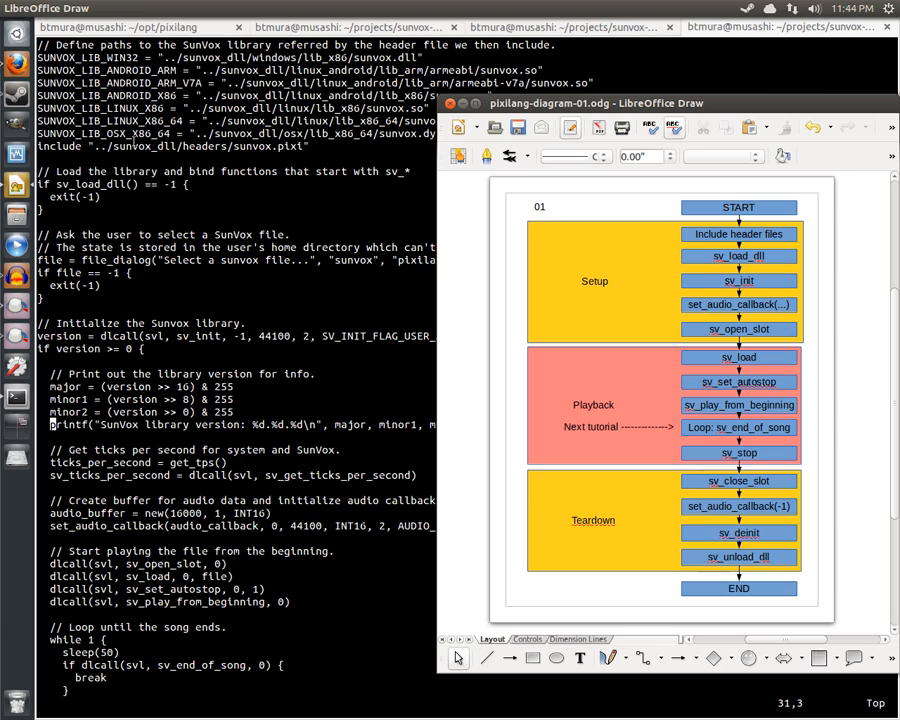
mouse_move(584, 238)
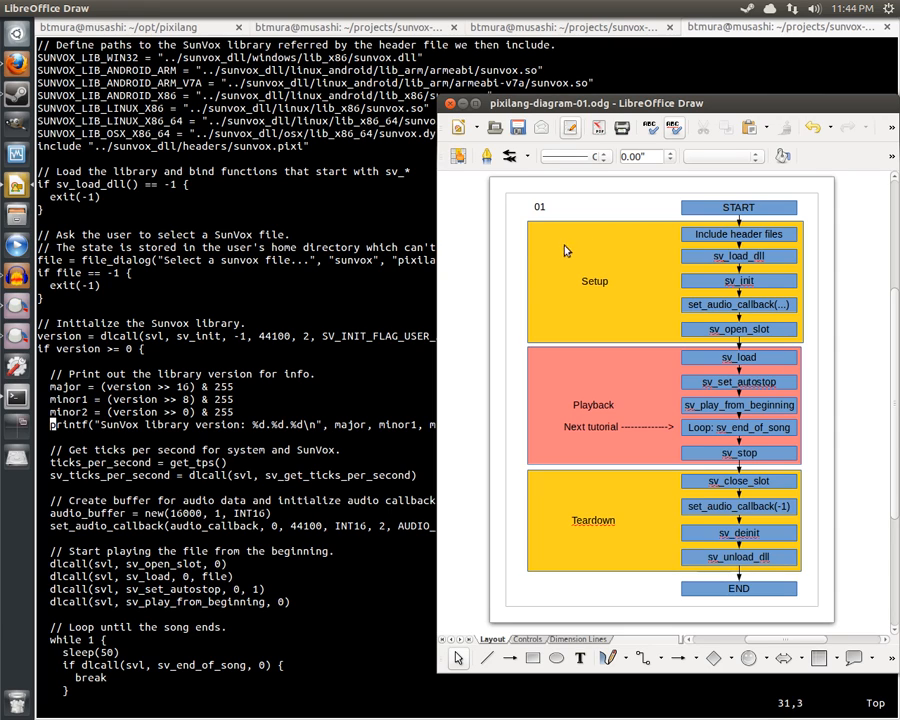
mouse_move(548, 240)
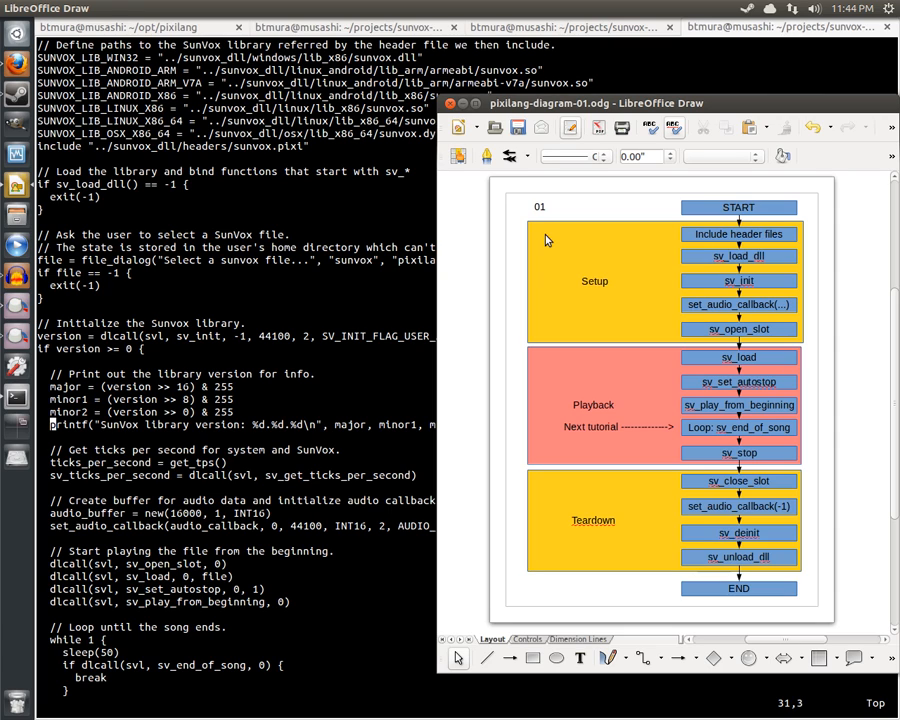
mouse_move(760, 456)
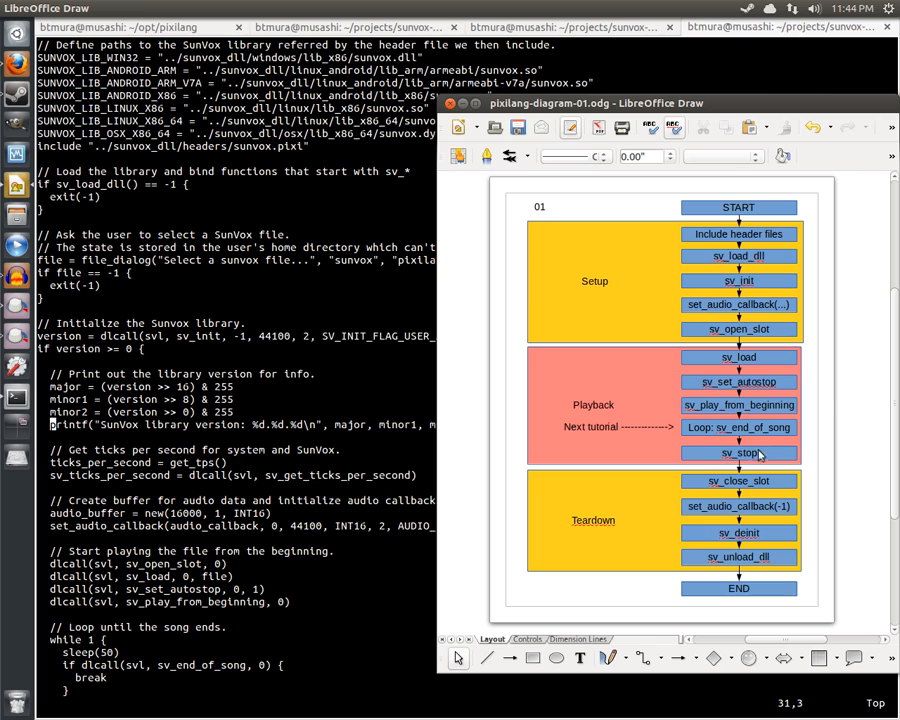
mouse_move(808, 448)
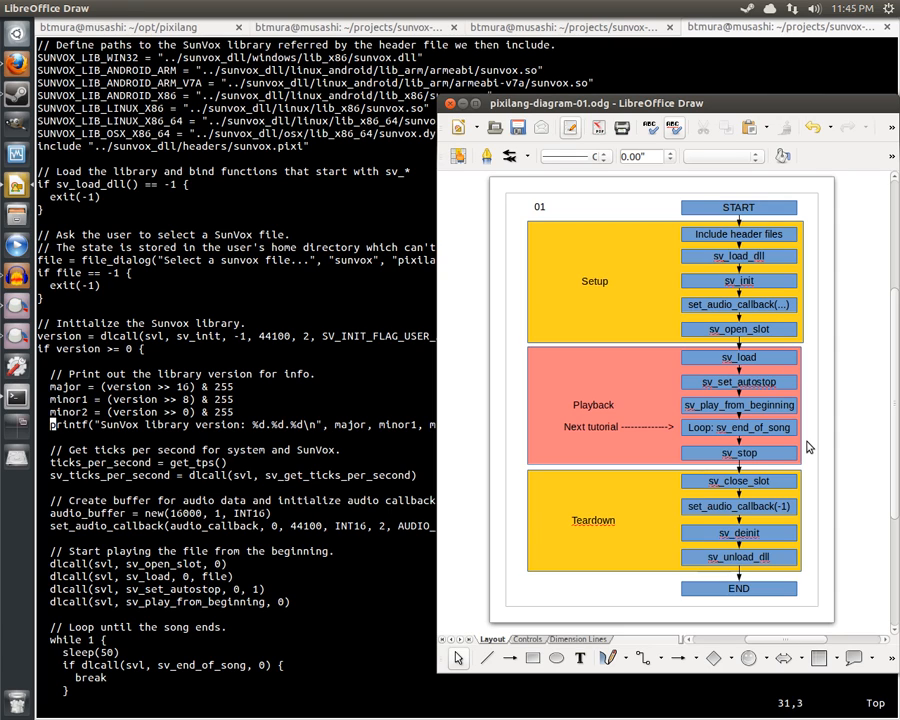
mouse_move(588, 512)
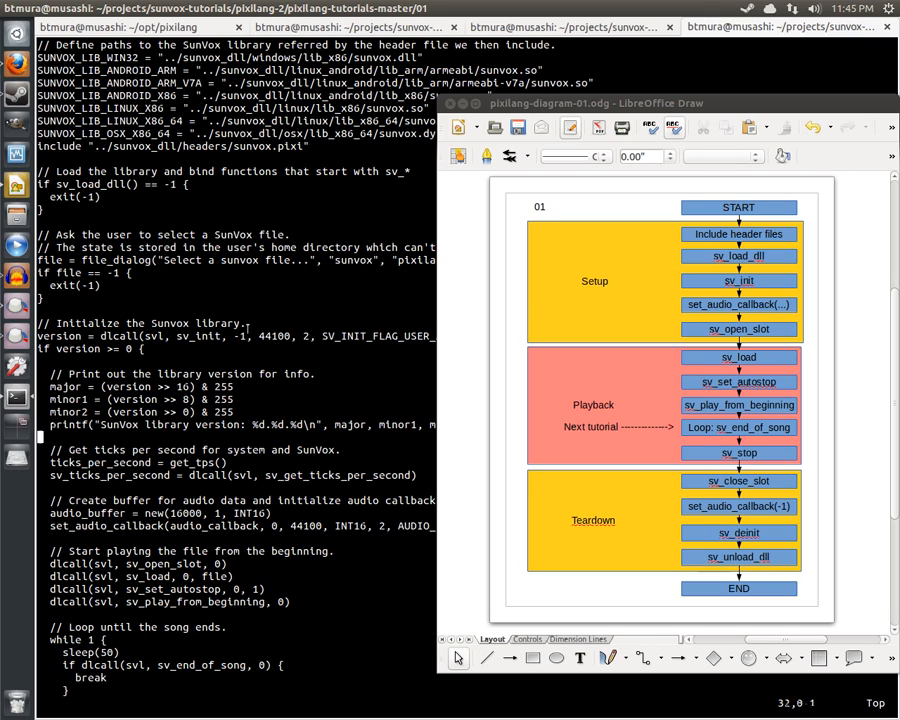
scroll("down", 3)
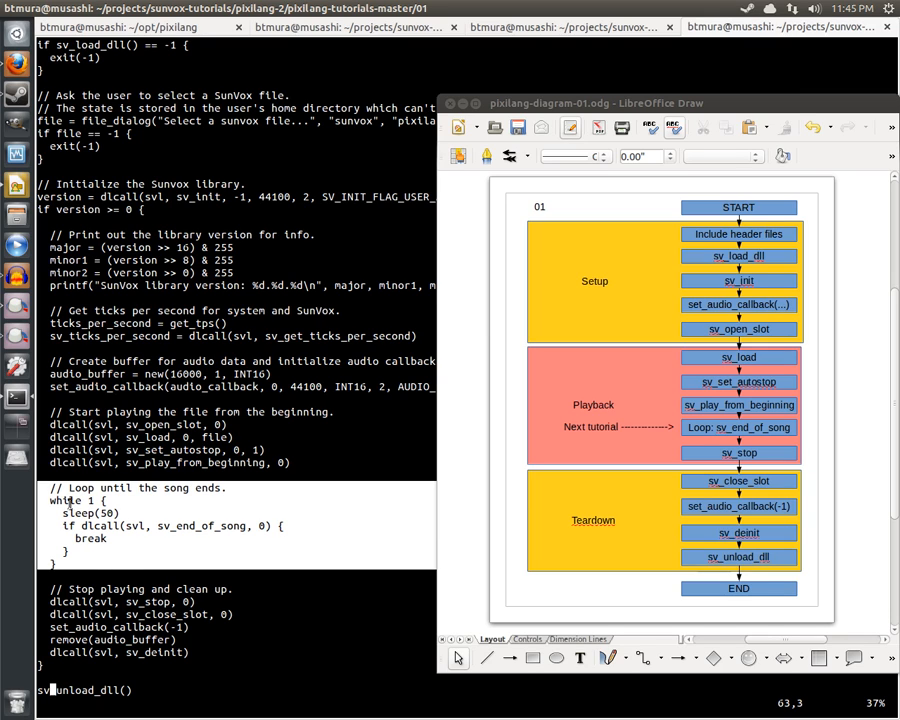
mouse_move(130, 540)
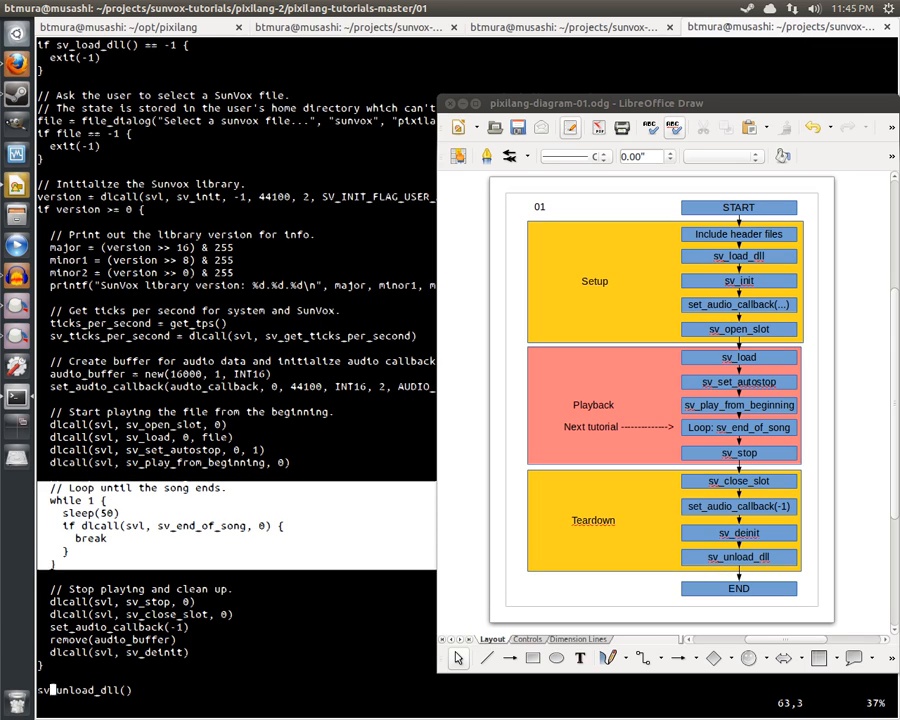
scroll("down", 3)
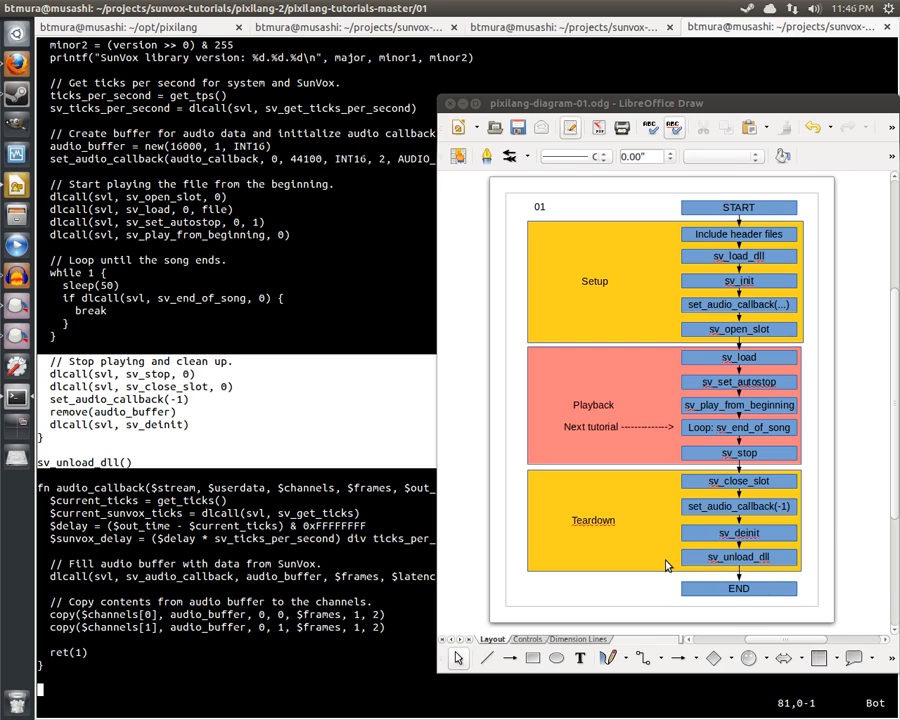
mouse_move(172, 536)
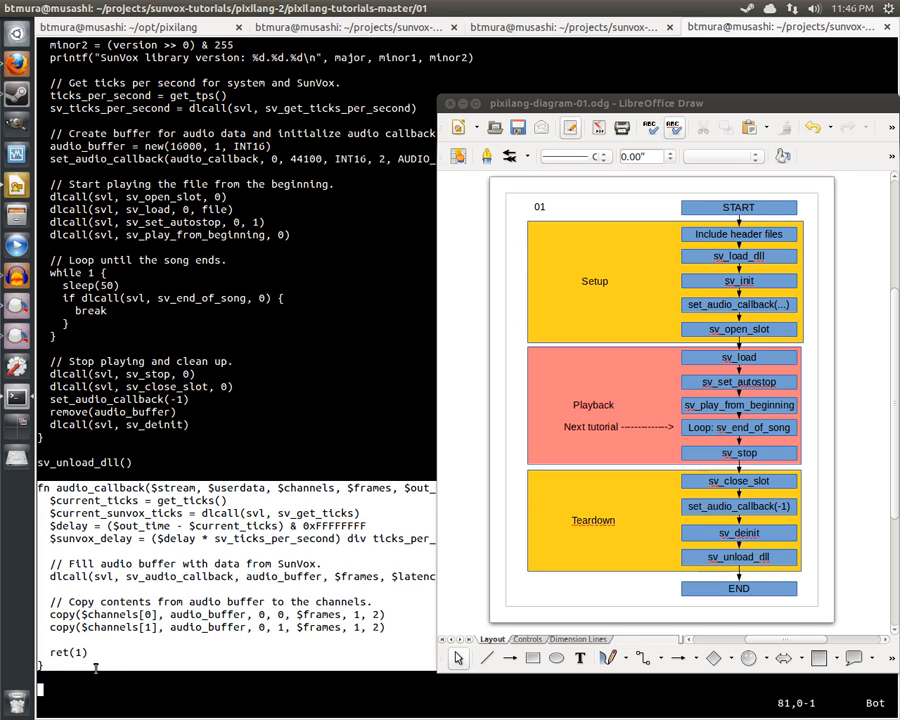
mouse_move(62, 582)
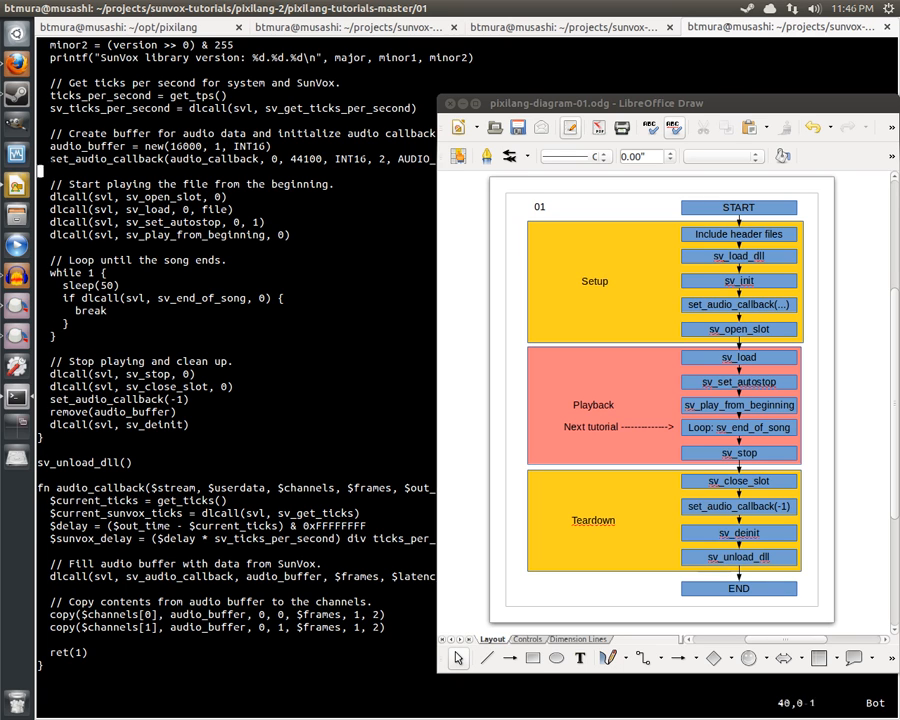
scroll("up", 3)
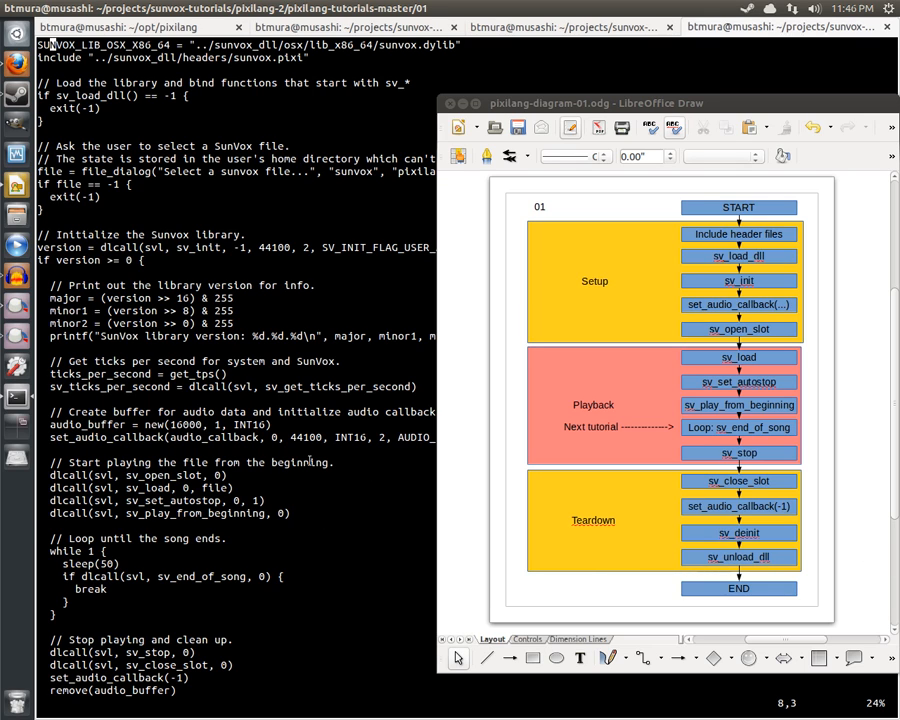
scroll("down", 3)
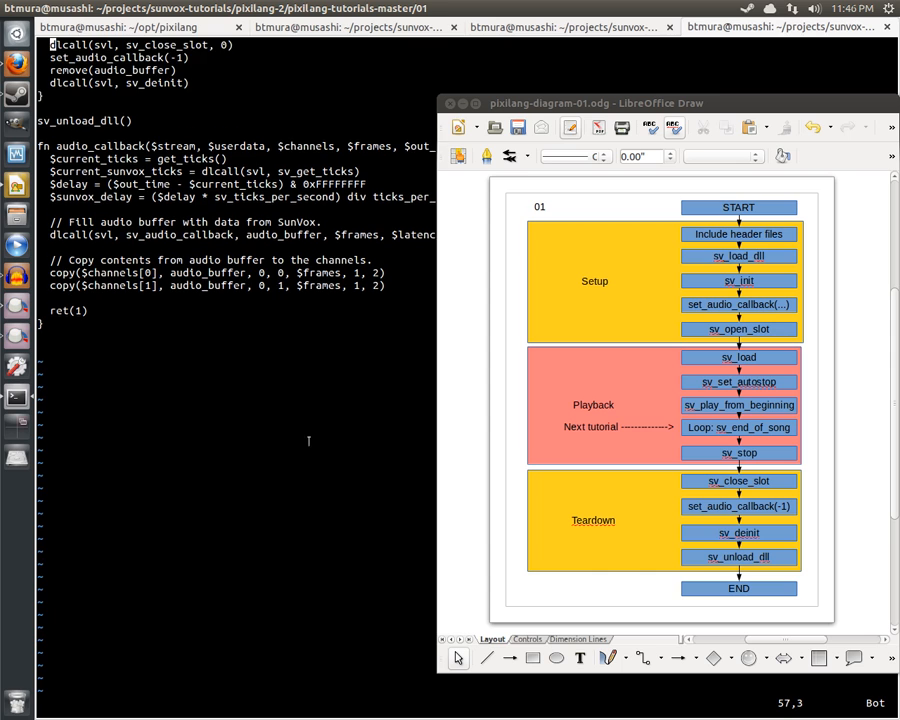
scroll("up", 3)
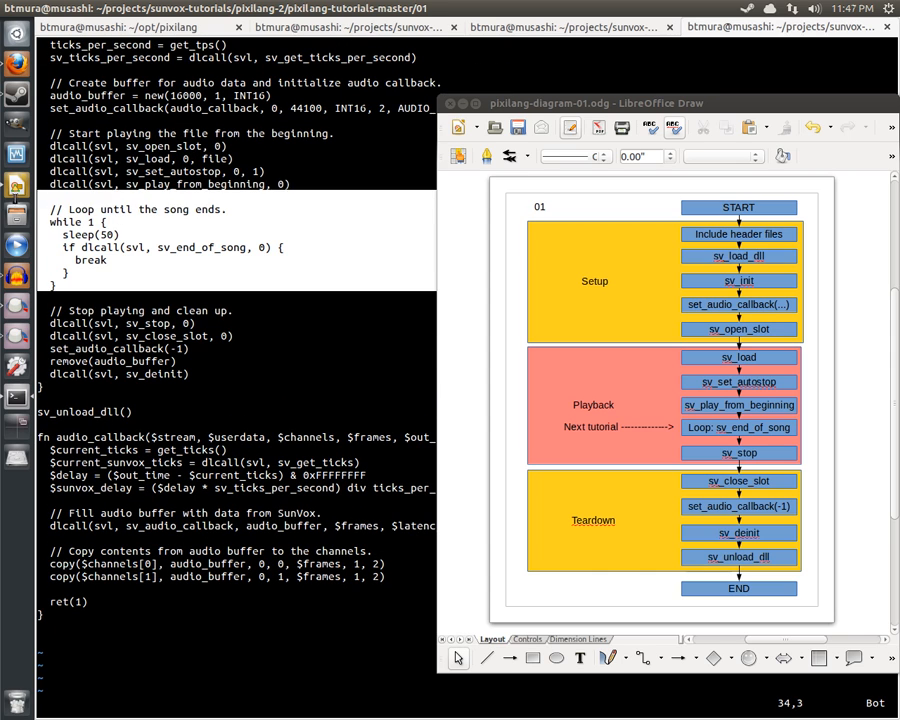